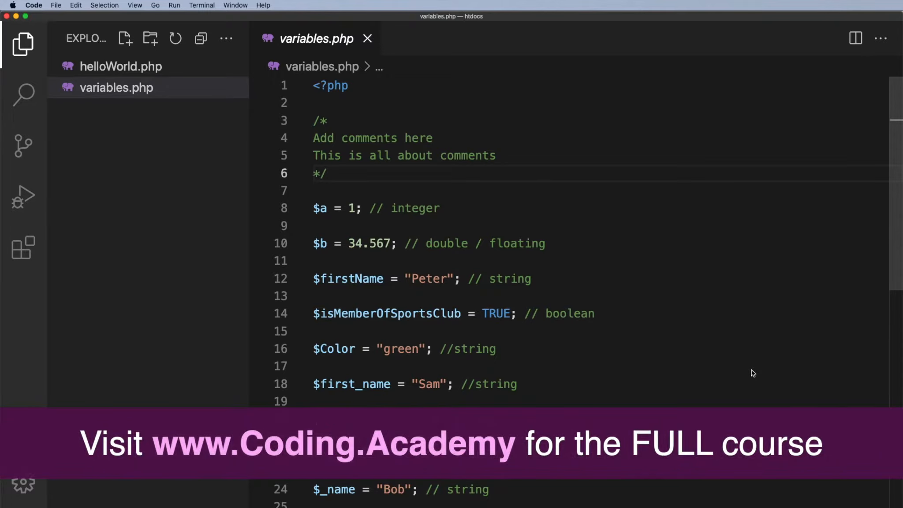
{"action": "mouse_move", "coordinate": [121, 66]}
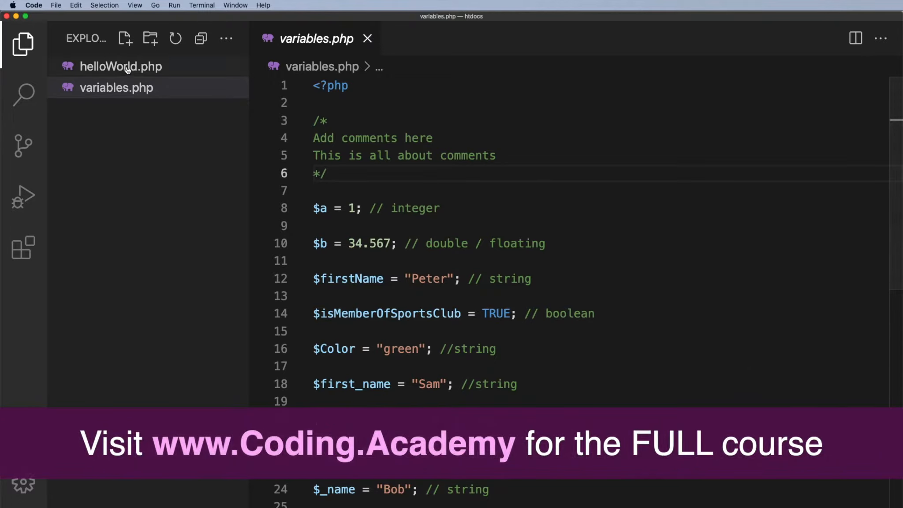
Switch to helloWorld.php and select the Hello, World! text in its echo line.
{"action": "left_click", "coordinate": [121, 66]}
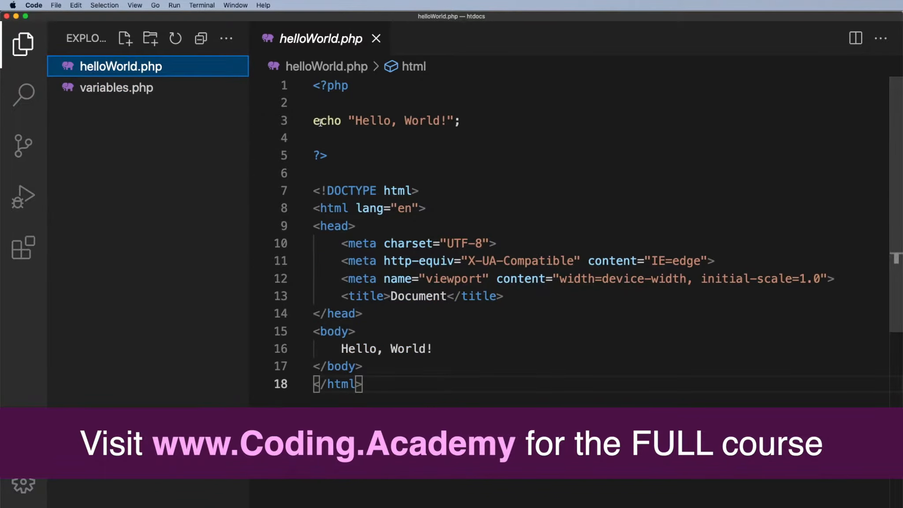
{"action": "double_click", "coordinate": [326, 121]}
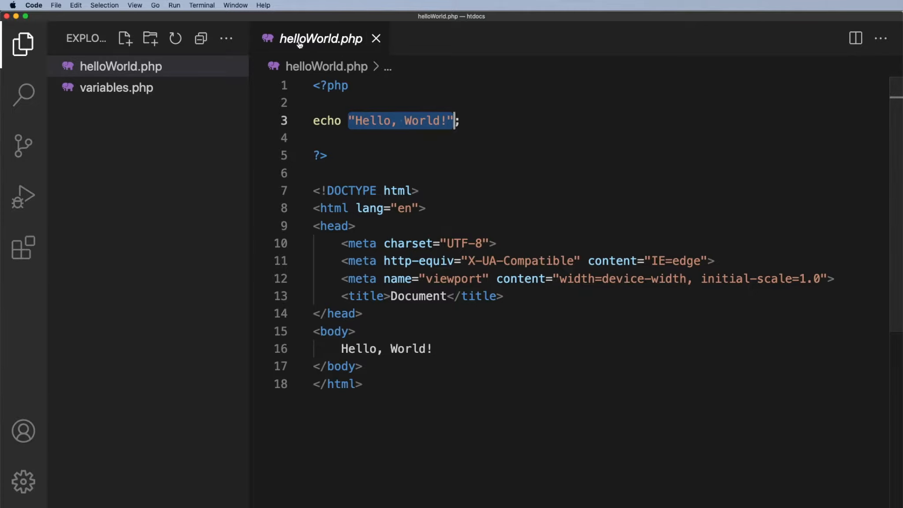
Create echo.php containing <?php and echo "Hello, World!"; then save it.
{"action": "left_click", "coordinate": [376, 39]}
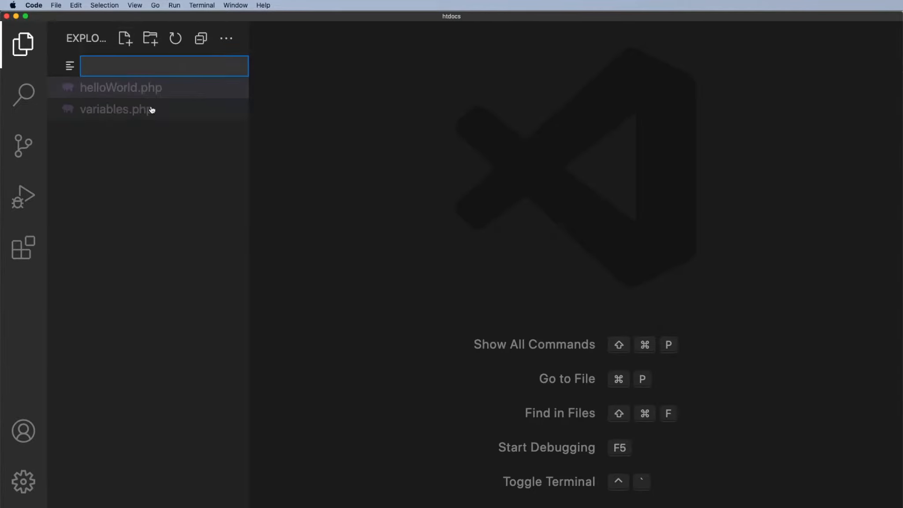
{"action": "type", "text": "echo.php"}
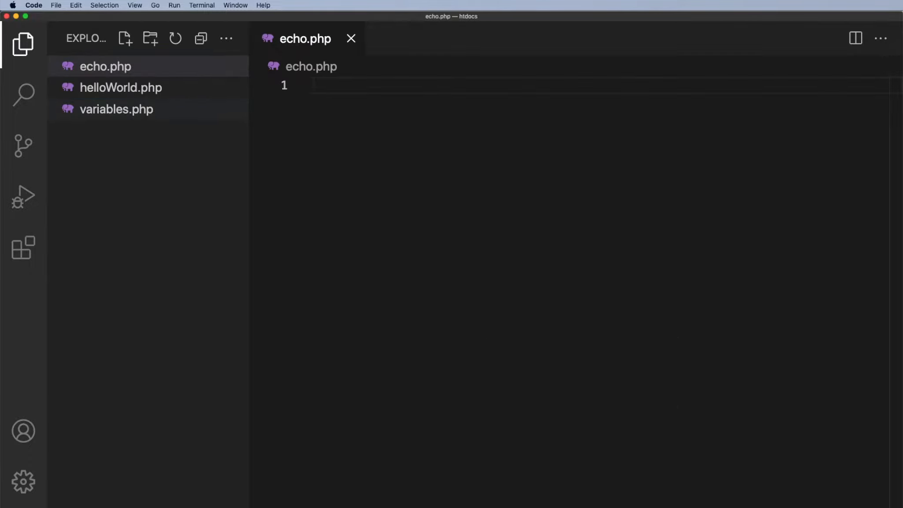
{"action": "type", "text": "<?"}
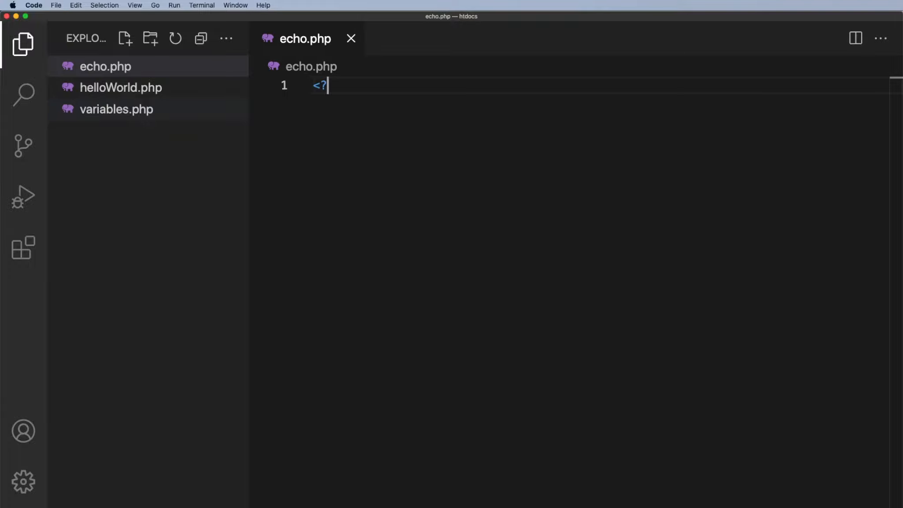
{"action": "type", "text": "php"}
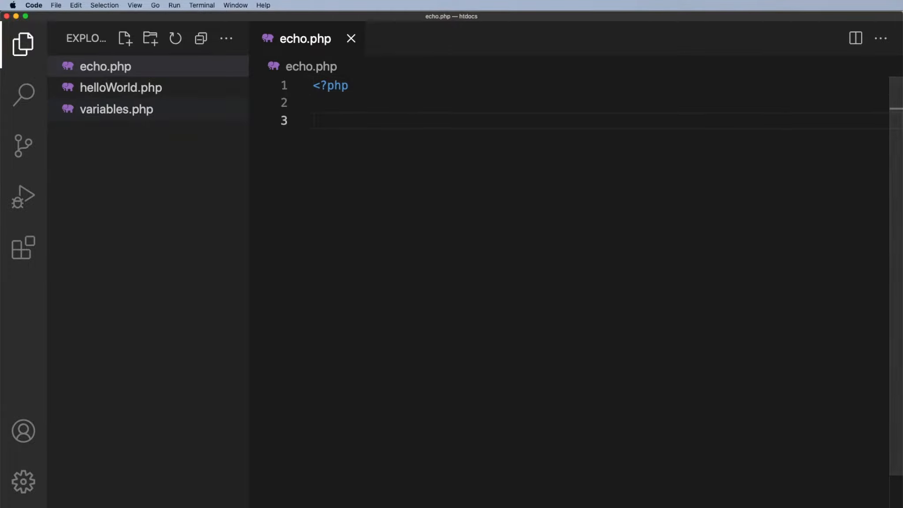
{"action": "type", "text": "echo"}
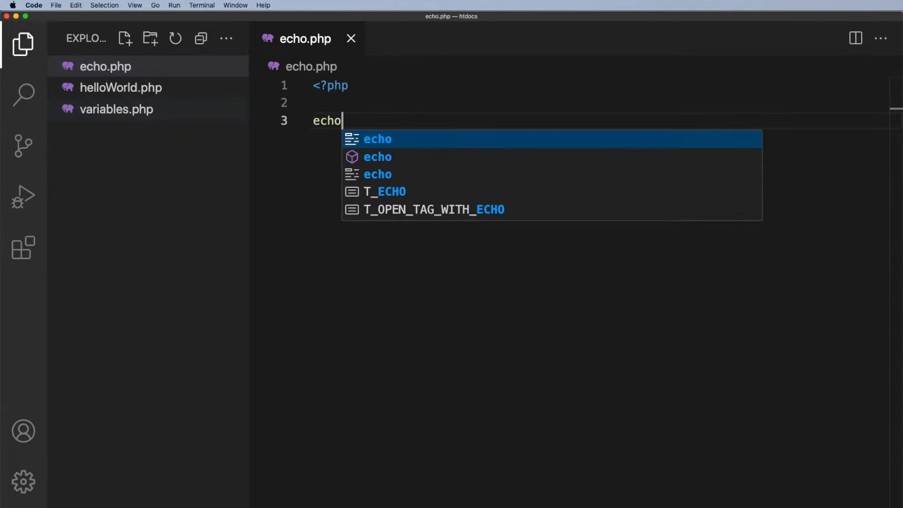
{"action": "type", "text": "\"Hello\""}
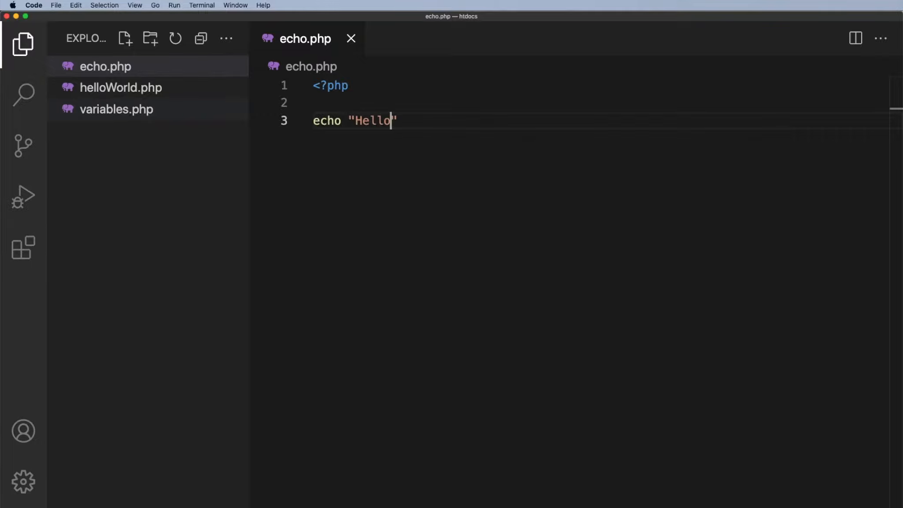
{"action": "type", "text": ", World!"}
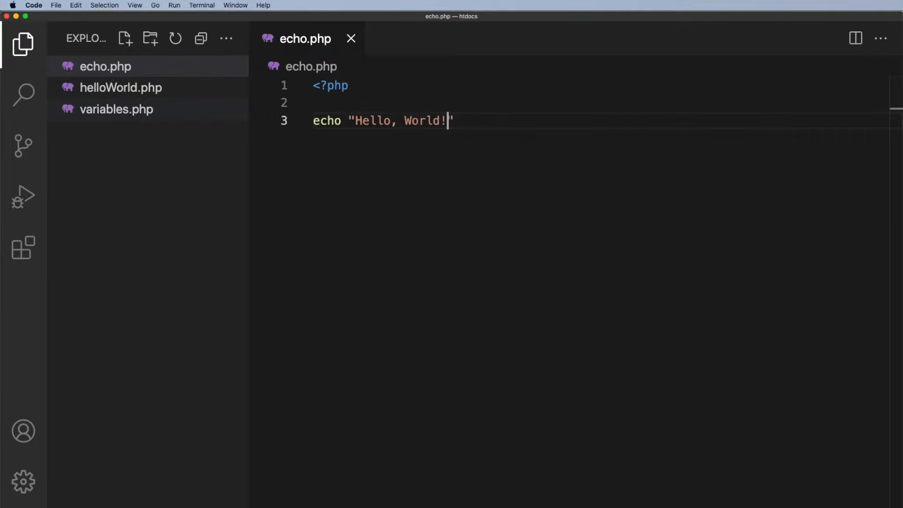
{"action": "type", "text": ";"}
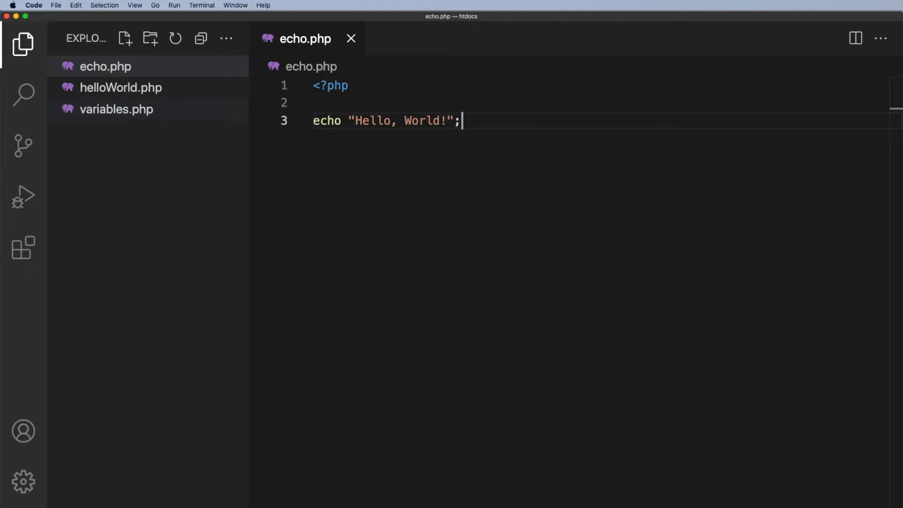
{"action": "key", "text": "Enter"}
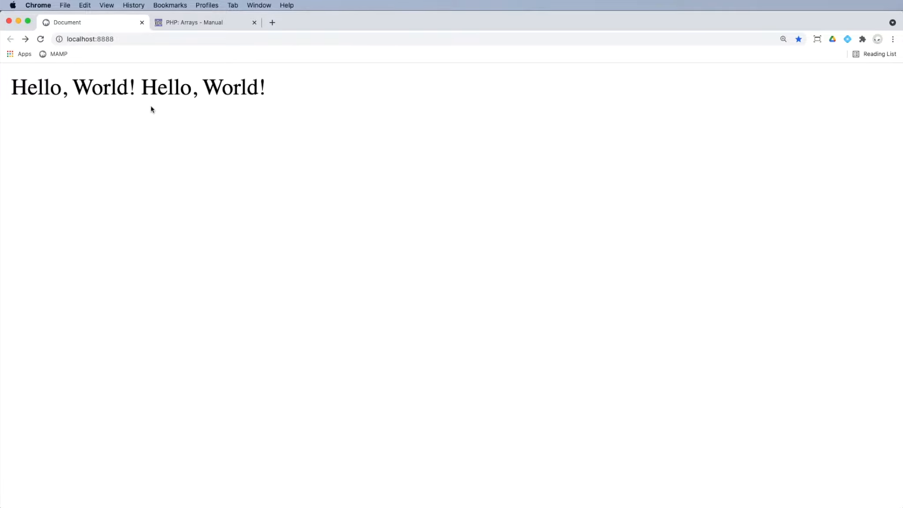
{"action": "mouse_move", "coordinate": [127, 101]}
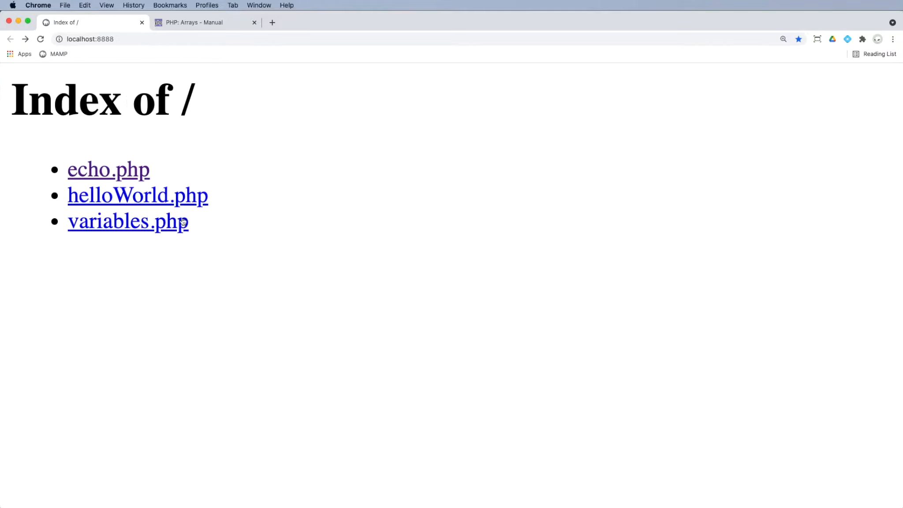
{"action": "mouse_move", "coordinate": [111, 237]}
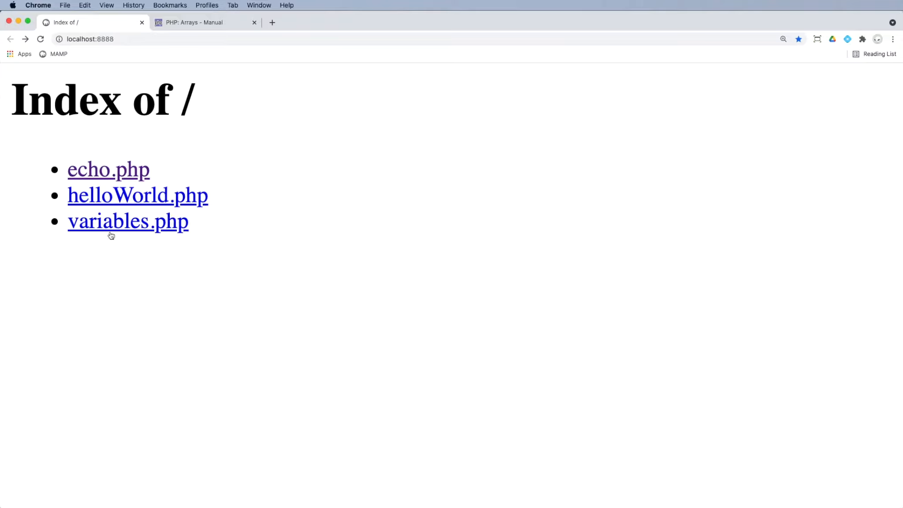
{"action": "mouse_move", "coordinate": [127, 220]}
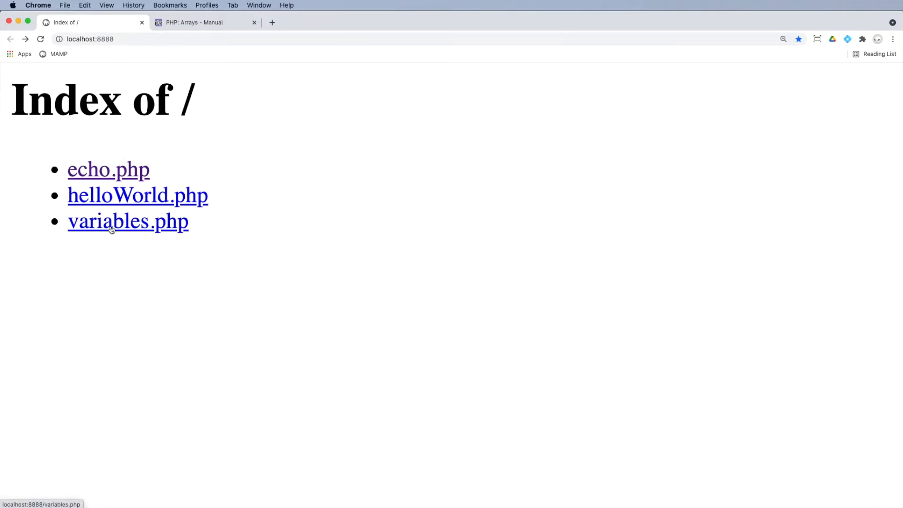
{"action": "mouse_move", "coordinate": [115, 177]}
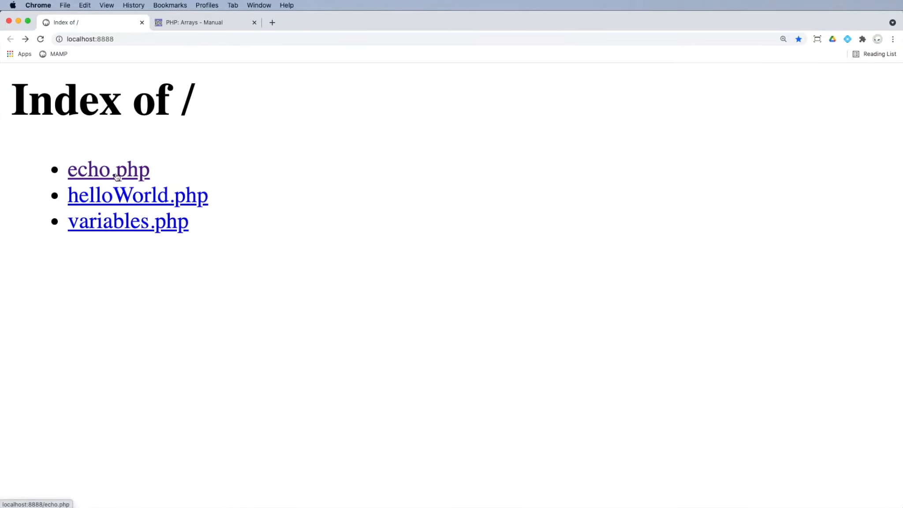
Load echo.php from the localhost:8888 directory listing to see its Hello, World! output.
{"action": "left_click", "coordinate": [108, 170]}
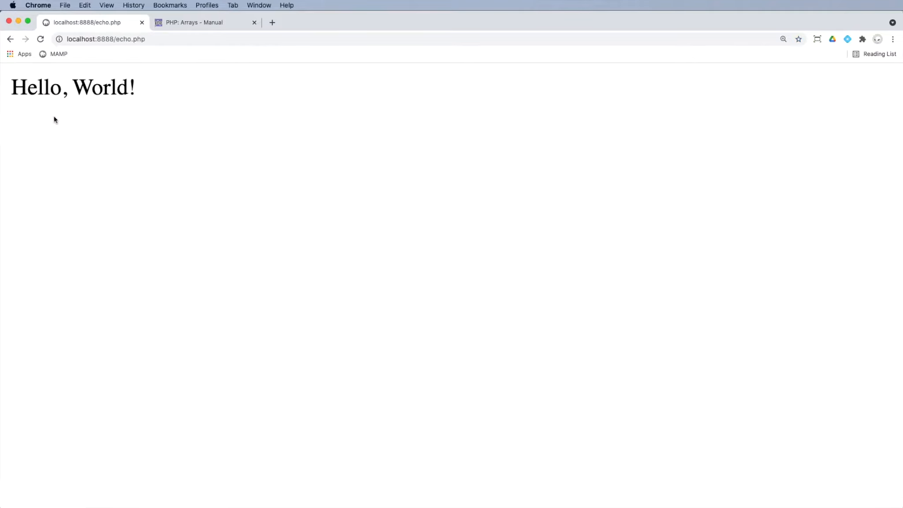
{"action": "mouse_move", "coordinate": [131, 154]}
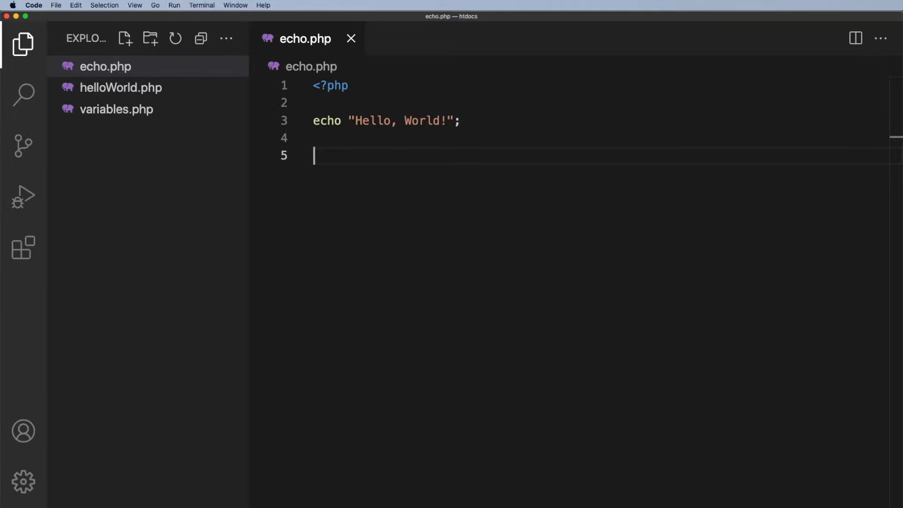
Add $firstNumber = 5; and echo $firstNumber; to echo.php and save.
{"action": "type", "text": "$firstN"}
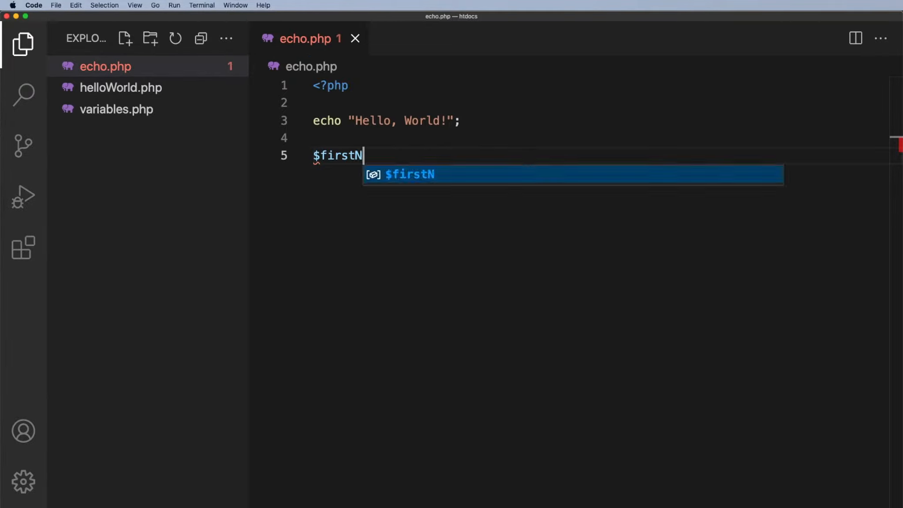
{"action": "type", "text": "umber ="}
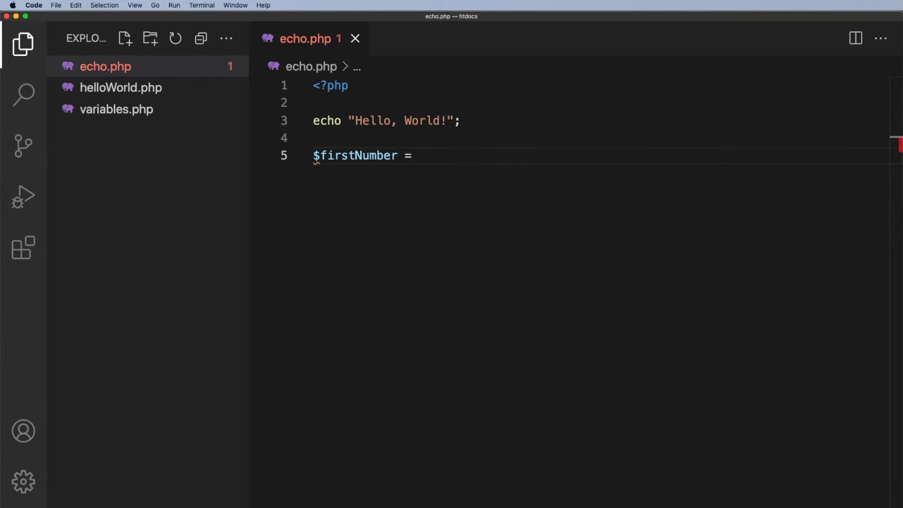
{"action": "type", "text": "5;"}
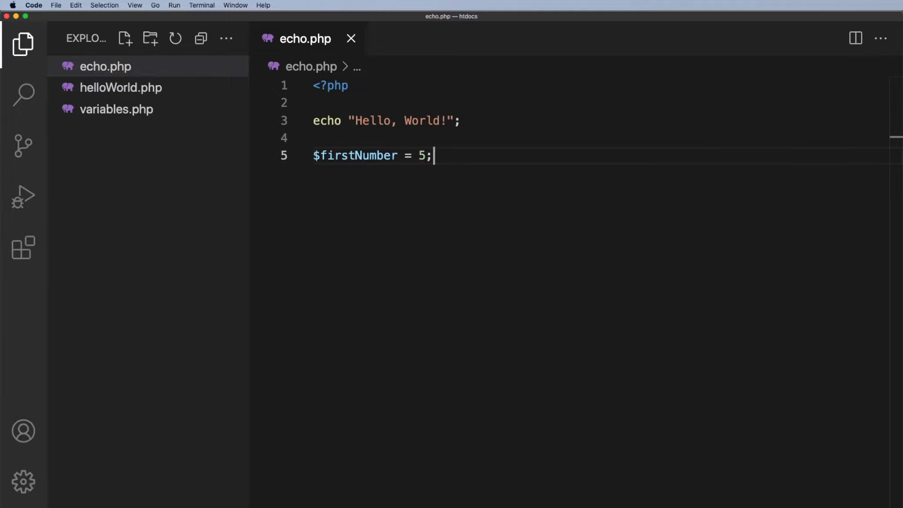
{"action": "type", "text": "echo"}
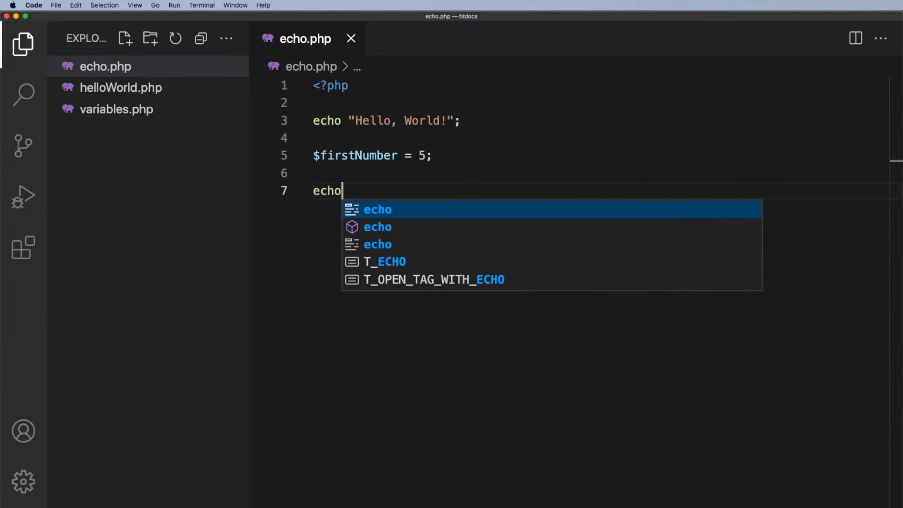
{"action": "type", "text": "$firstNumber;"}
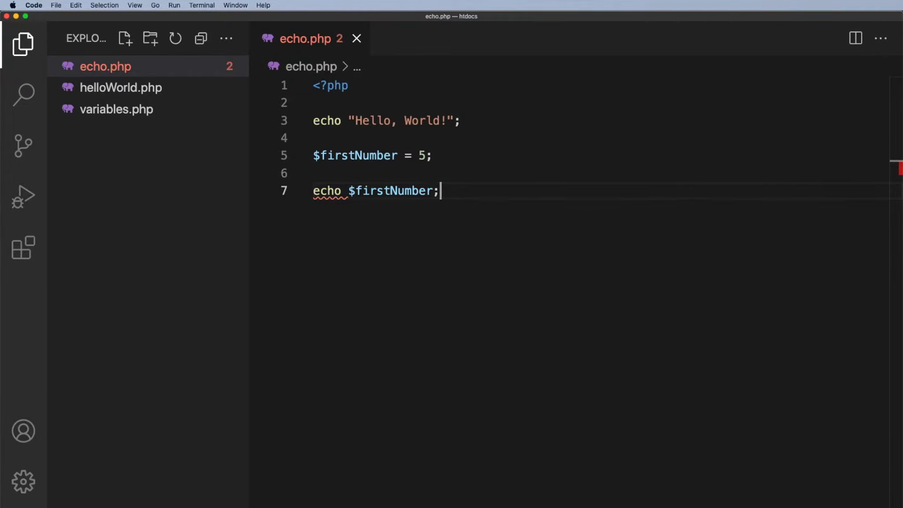
{"action": "key", "text": "cmd+s"}
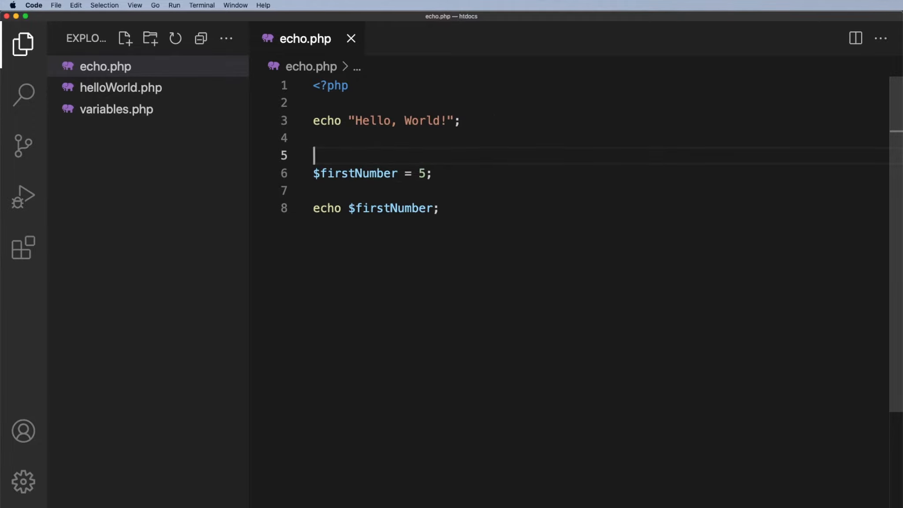
Echo a "<br>" tag between the Hello, World! line and the number, and save.
{"action": "type", "text": "echo \""}
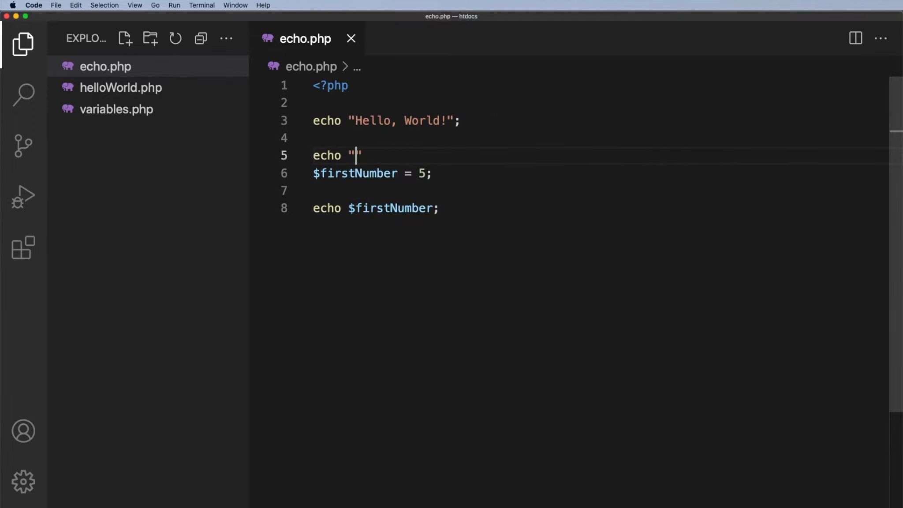
{"action": "type", "text": "<br>"}
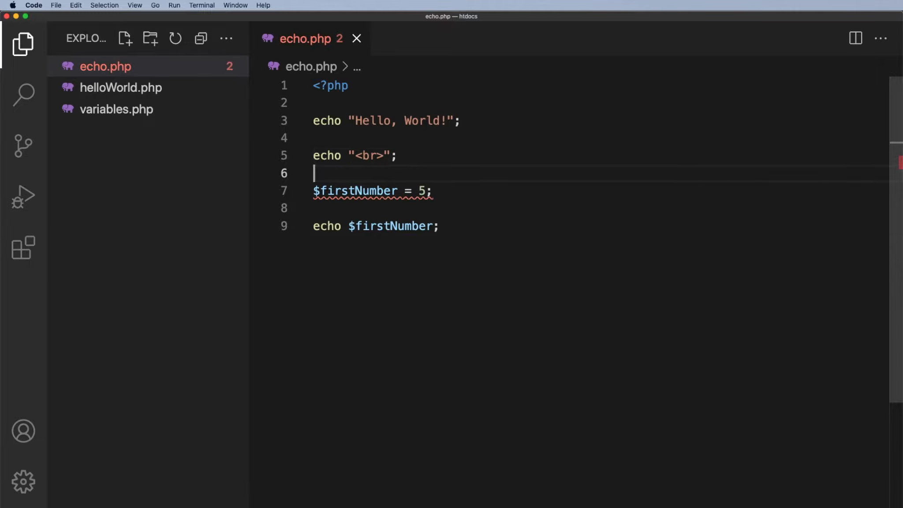
{"action": "key", "text": "cmd+s"}
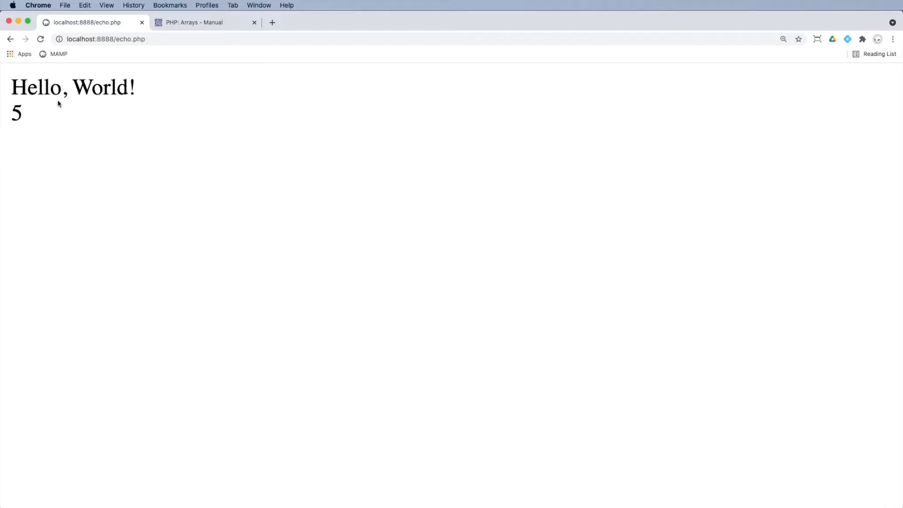
View the raw HTML source of the Hello, World! and 5 output via View > Developer.
{"action": "left_click", "coordinate": [107, 4]}
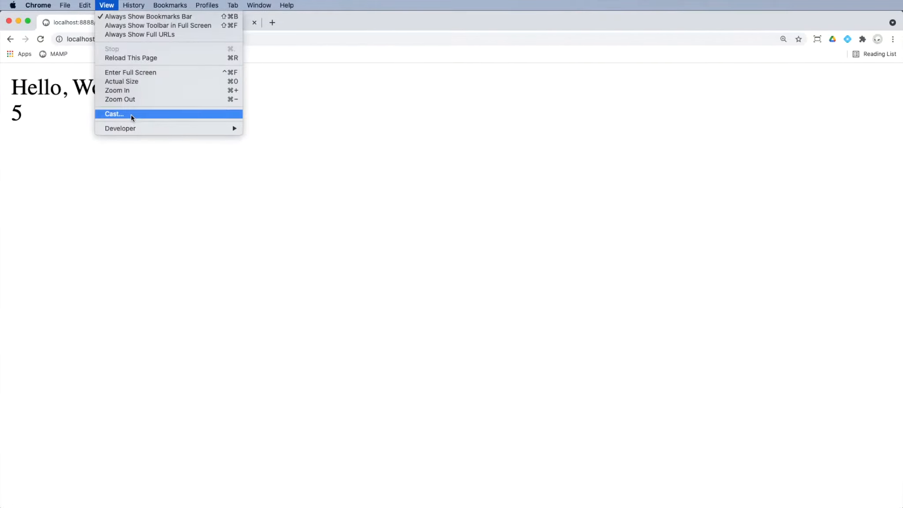
{"action": "mouse_move", "coordinate": [120, 128]}
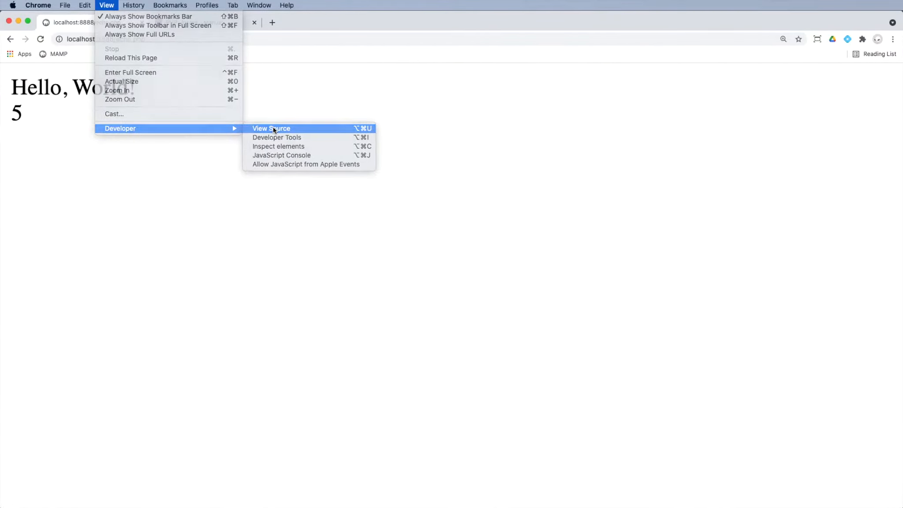
{"action": "left_click", "coordinate": [272, 128]}
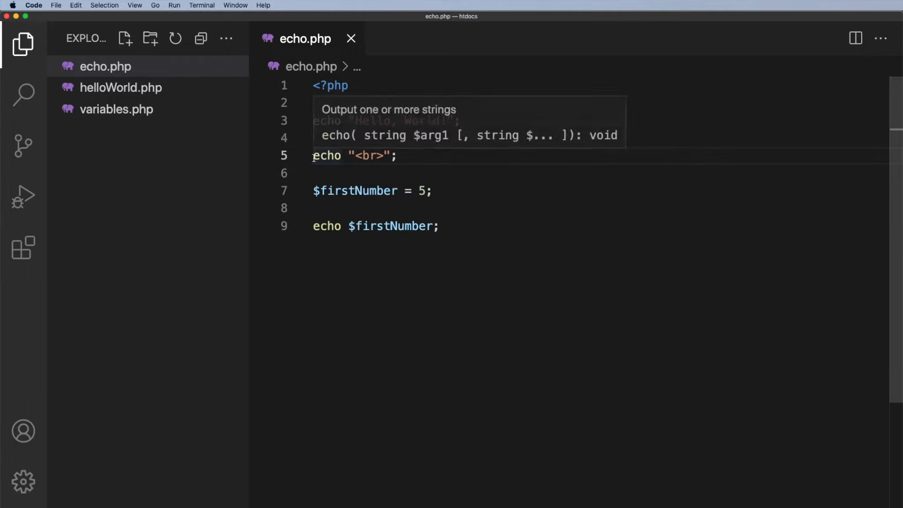
Add echo "<br>";, $isMember = TRUE; and echo $isMember; to echo.php and save.
{"action": "triple_click", "coordinate": [355, 156]}
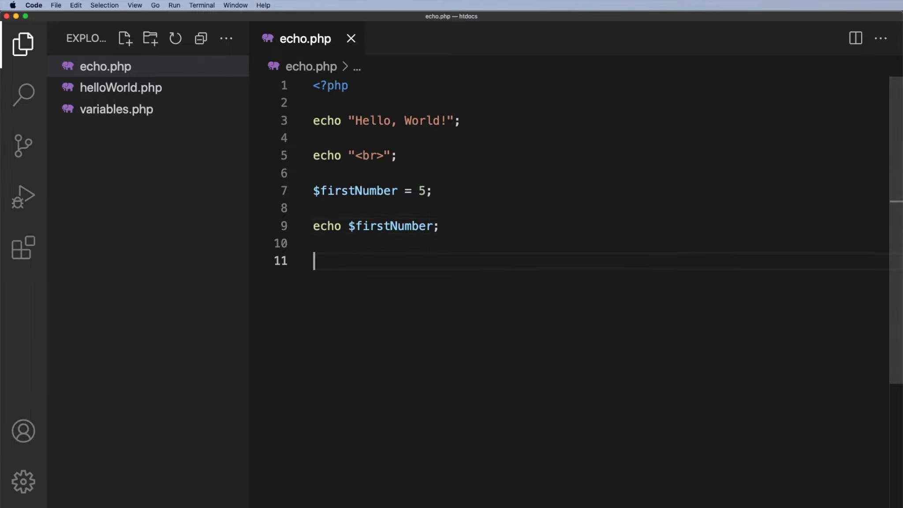
{"action": "type", "text": "echo \"<br>\";"}
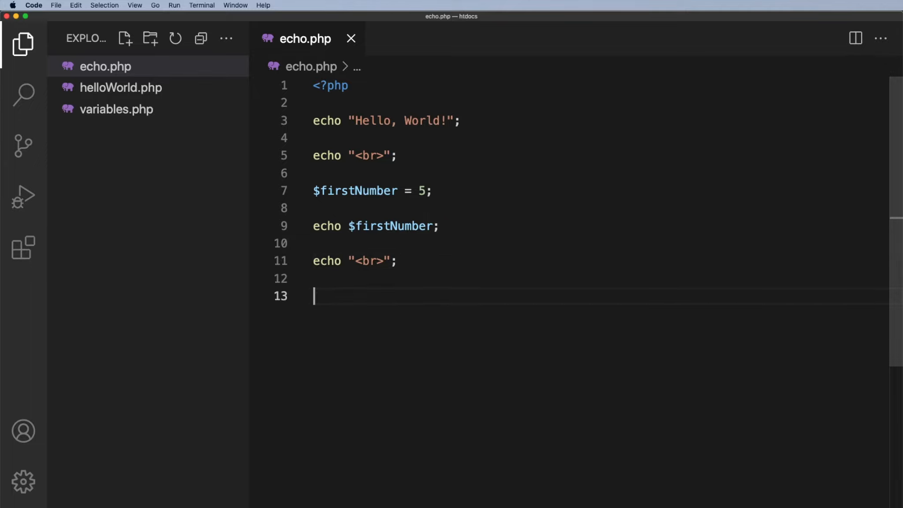
{"action": "type", "text": "$"}
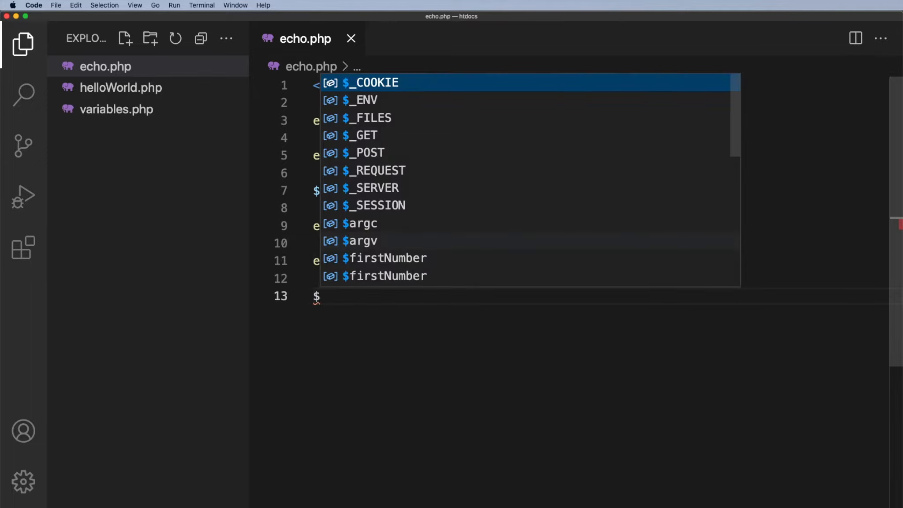
{"action": "type", "text": "isMember"}
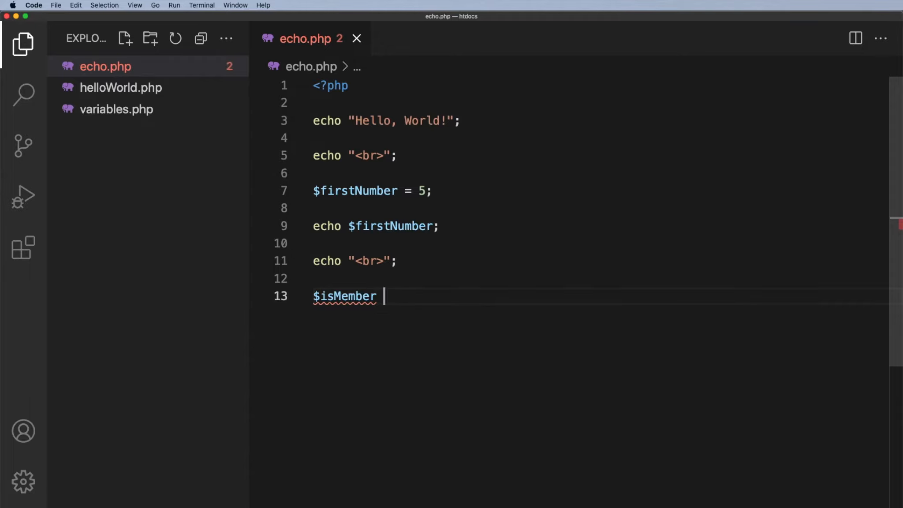
{"action": "type", "text": "= TRUE;"}
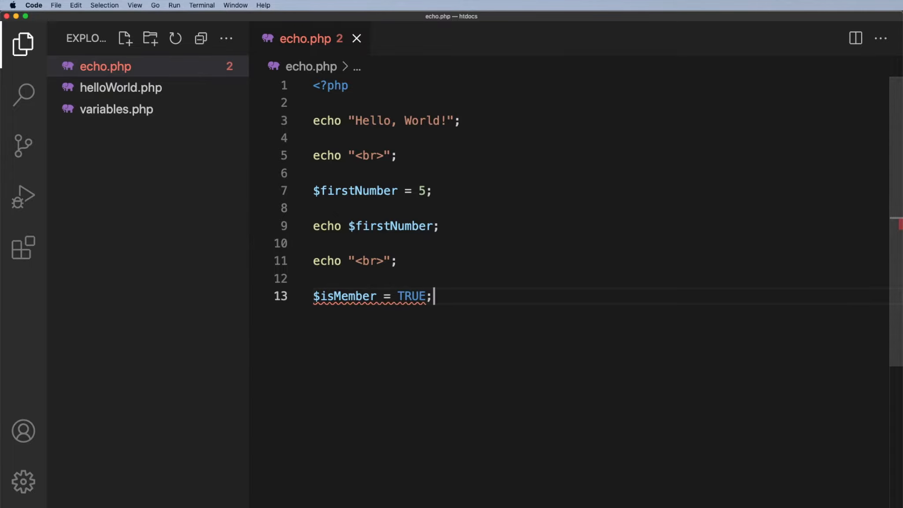
{"action": "type", "text": "echo"}
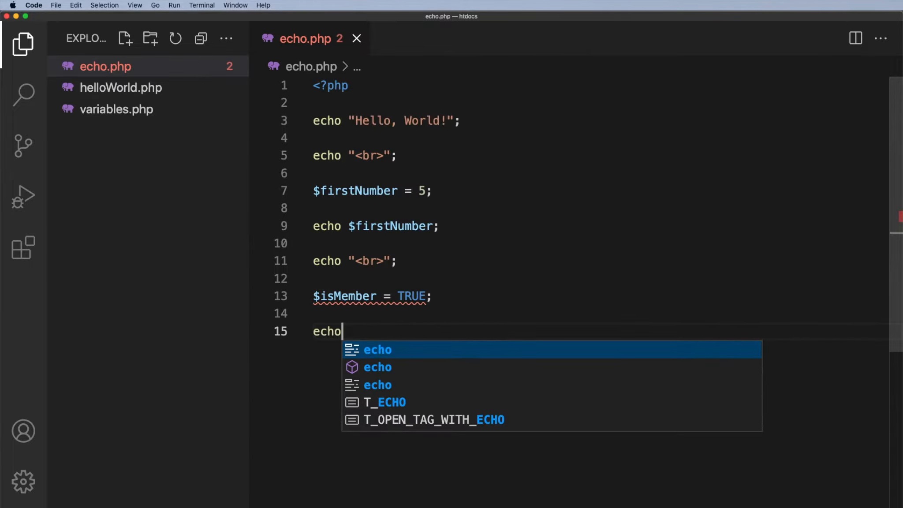
{"action": "type", "text": "$is"}
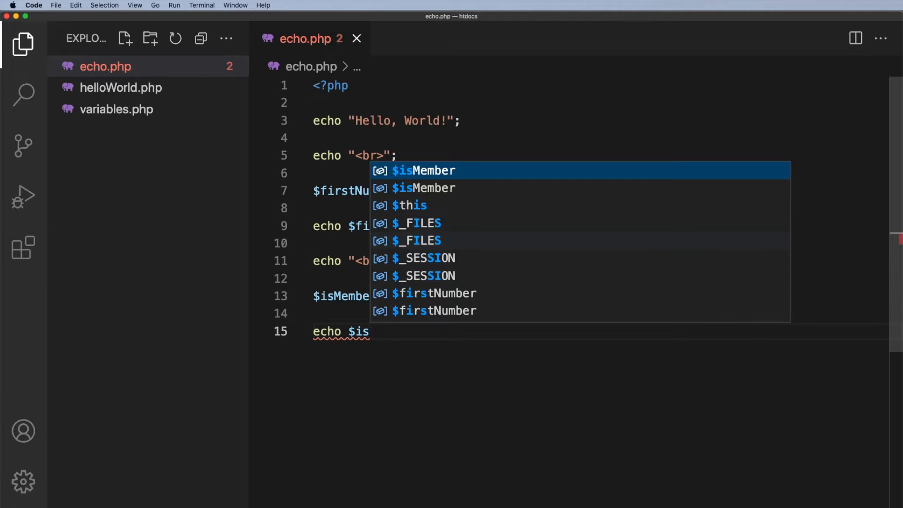
{"action": "key", "text": "Tab"}
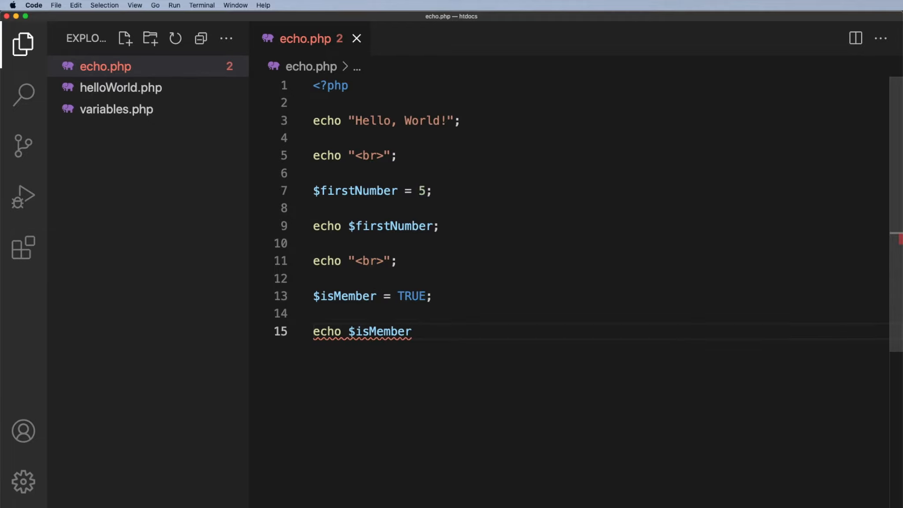
{"action": "type", "text": ";"}
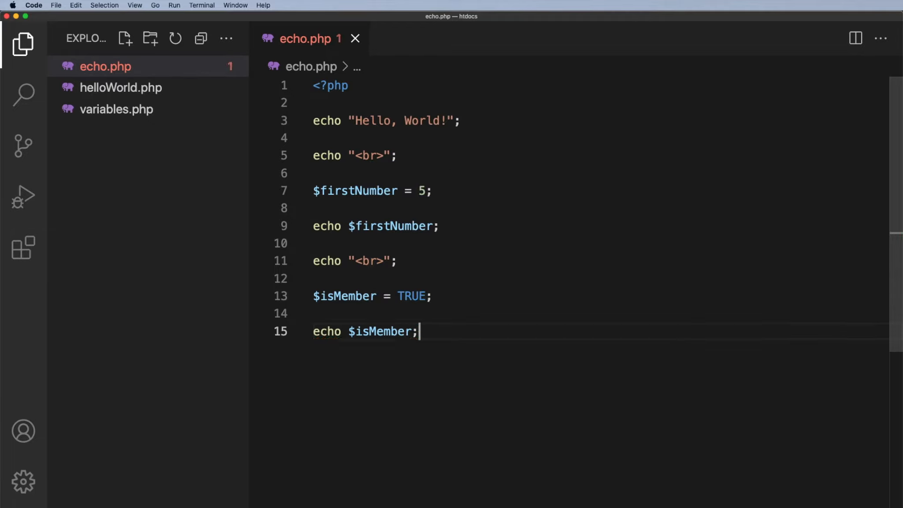
{"action": "key", "text": "cmd+s"}
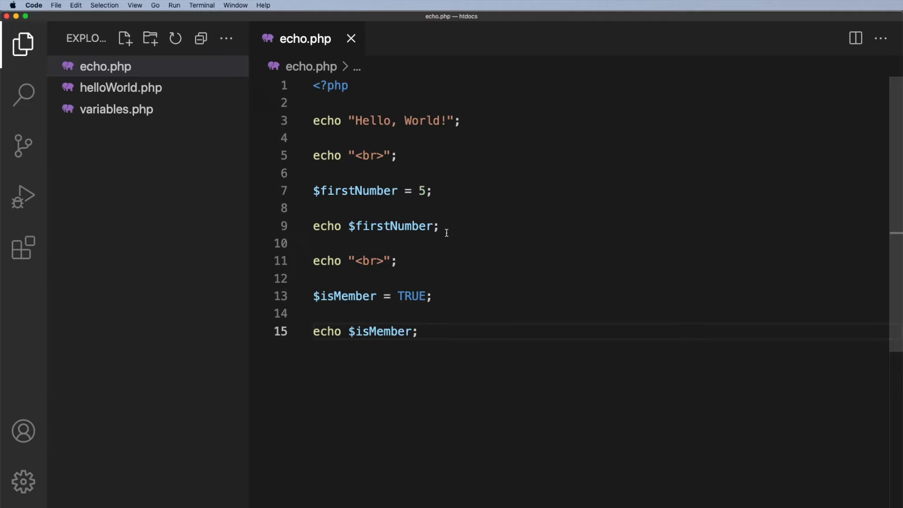
Change the $isMember assignment from TRUE to FALSE.
{"action": "left_click", "coordinate": [419, 332]}
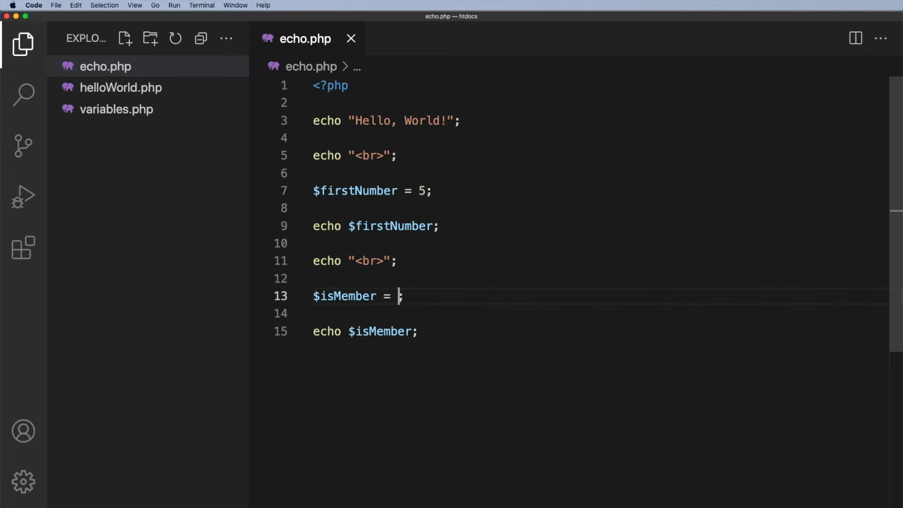
{"action": "type", "text": "FALSE"}
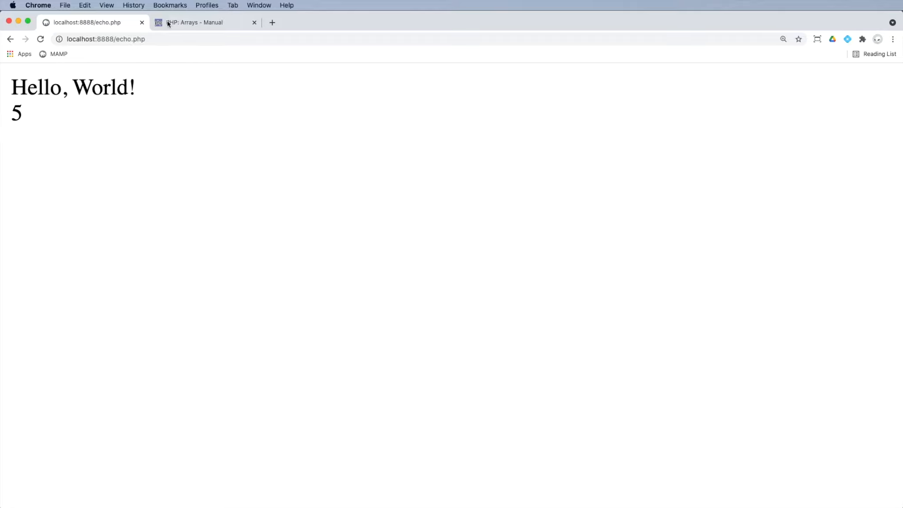
View the page source showing Hello, World!<br>5<br> with nothing printed for FALSE.
{"action": "left_click", "coordinate": [106, 5]}
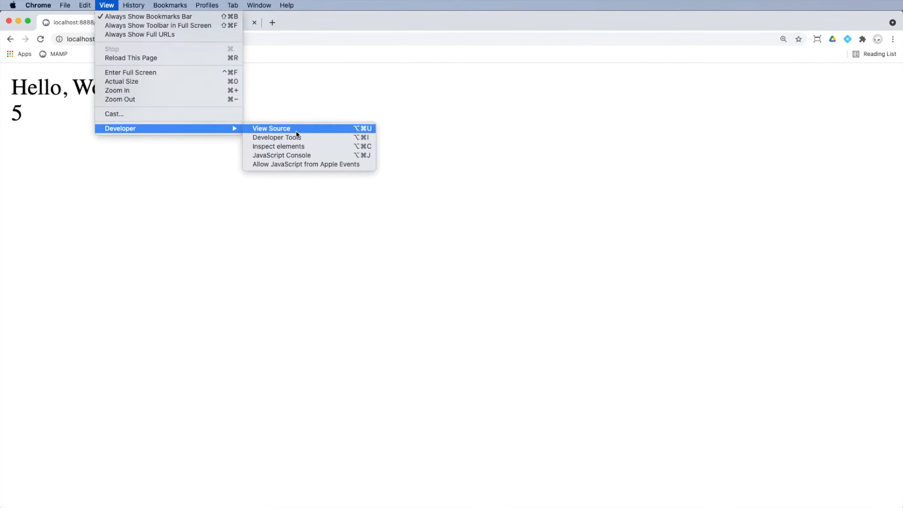
{"action": "left_click", "coordinate": [271, 128]}
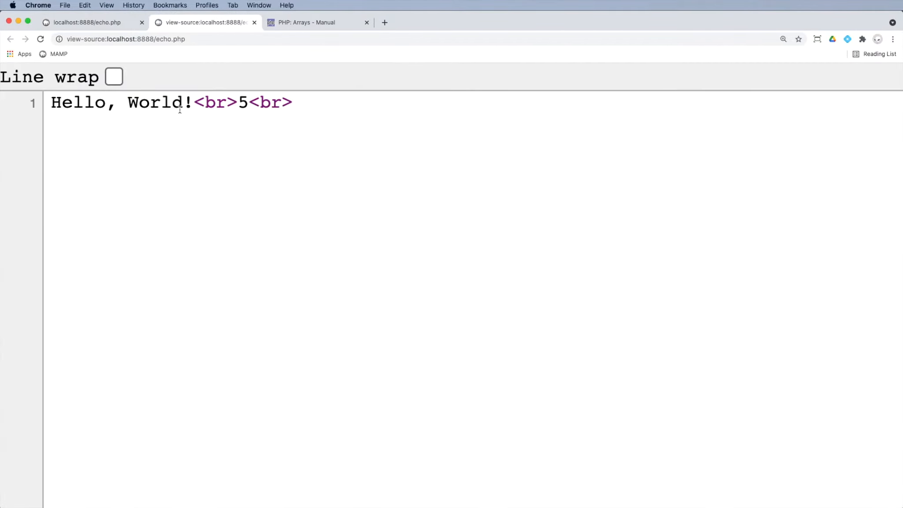
{"action": "mouse_move", "coordinate": [289, 176]}
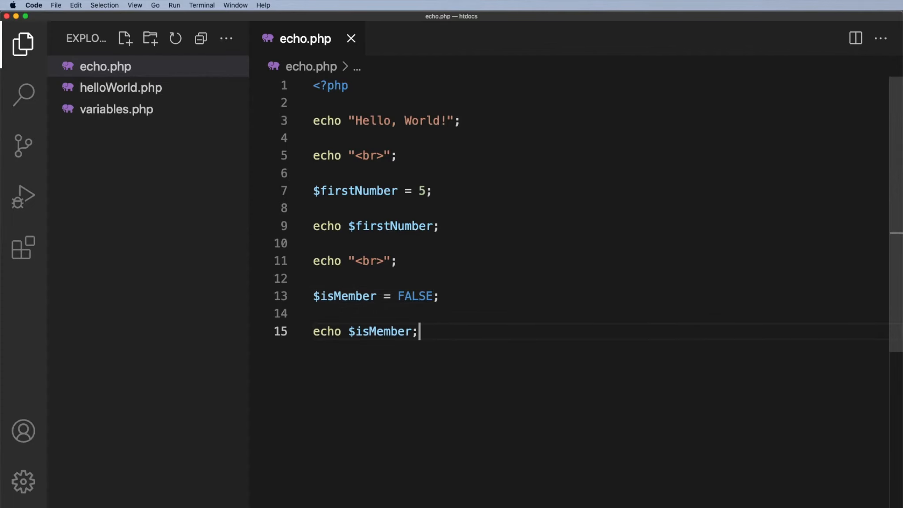
Add echo "<br>"; followed by print "blue"; to echo.php.
{"action": "type", "text": "echo \"<br>\";"}
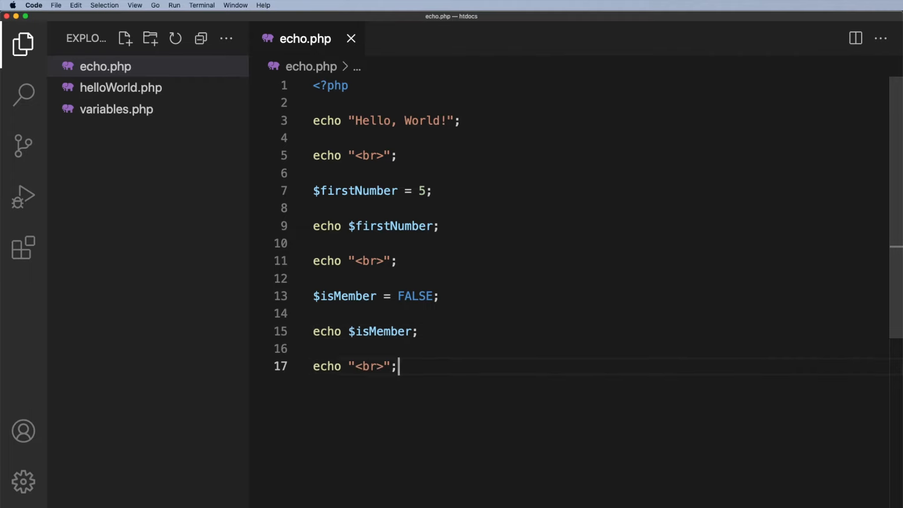
{"action": "key", "text": "Enter"}
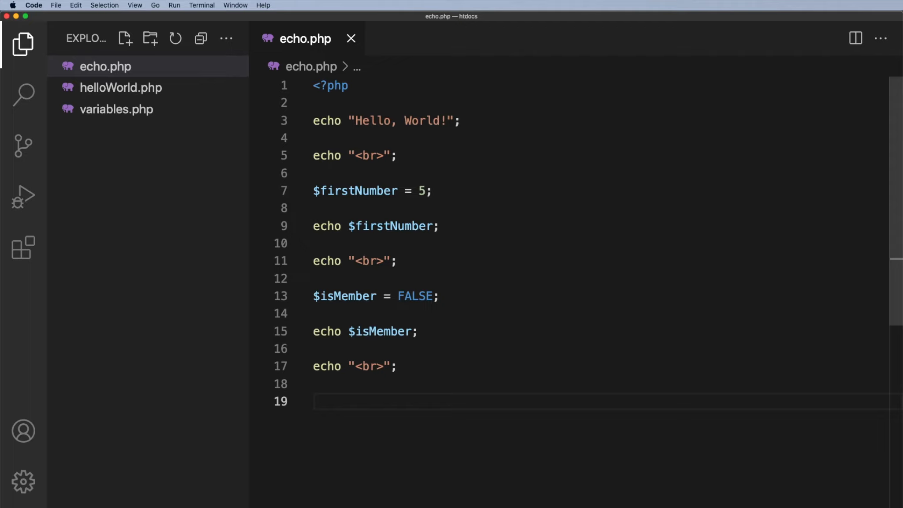
{"action": "type", "text": "p"}
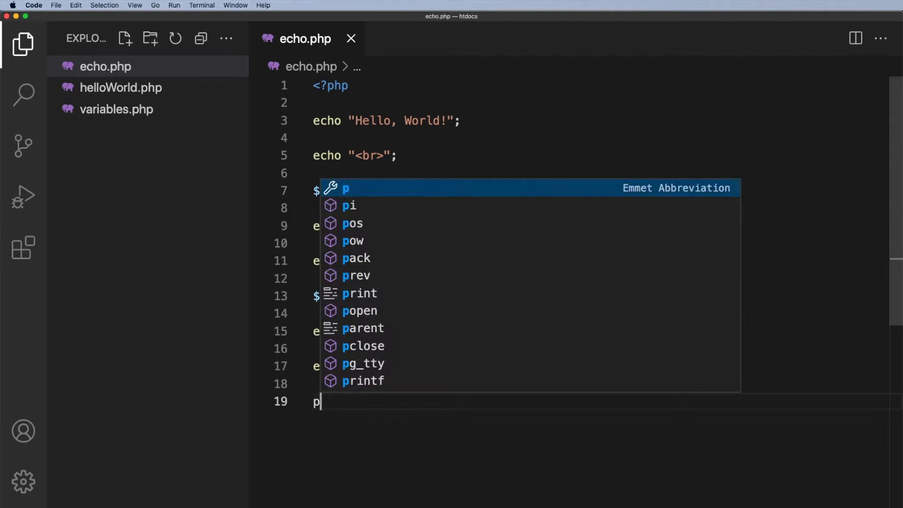
{"action": "type", "text": "rint \""}
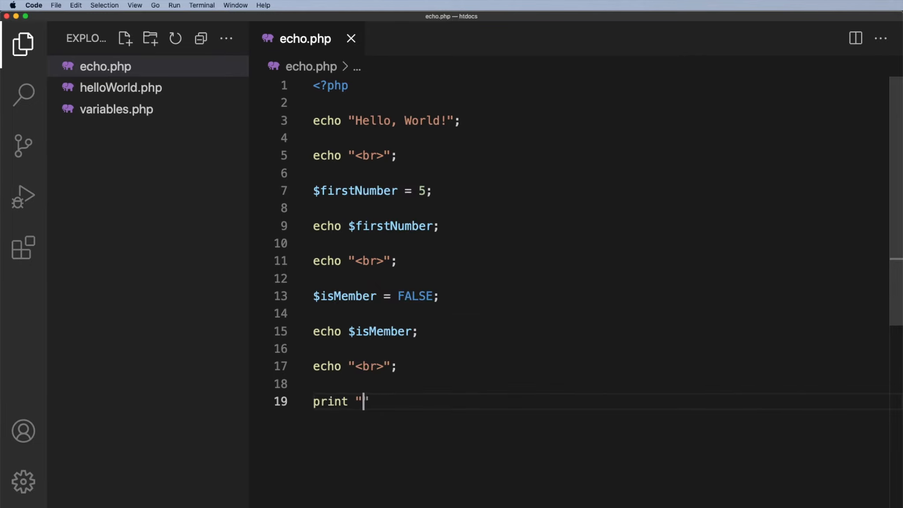
{"action": "type", "text": "blue"}
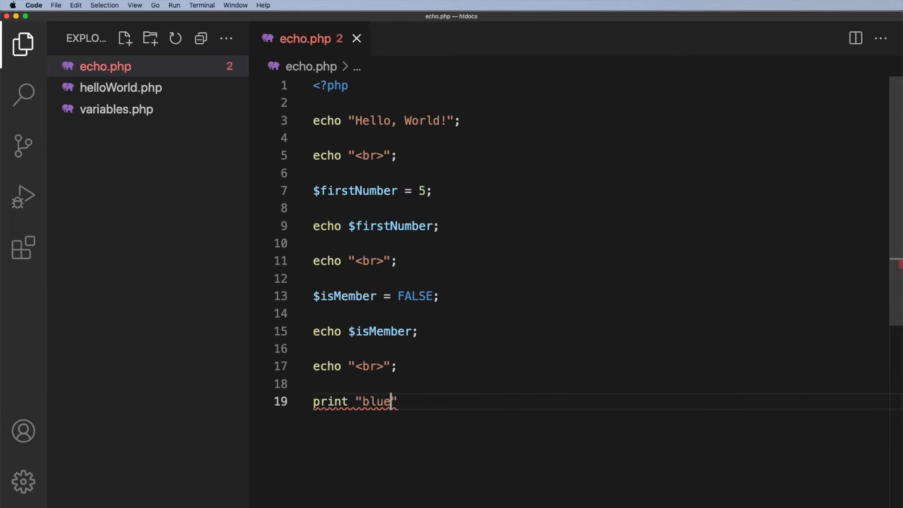
{"action": "type", "text": ";"}
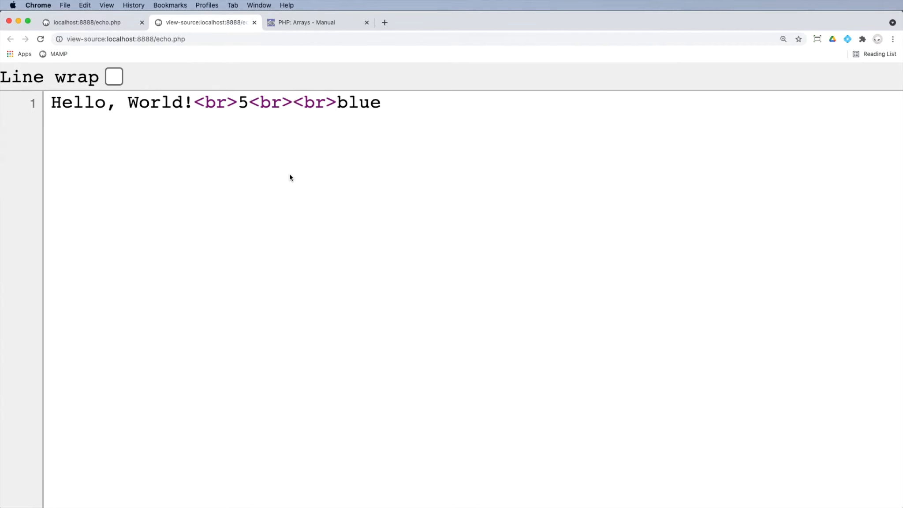
Return from Chrome's page source to echo.php in Visual Studio Code.
{"action": "left_click", "coordinate": [254, 22]}
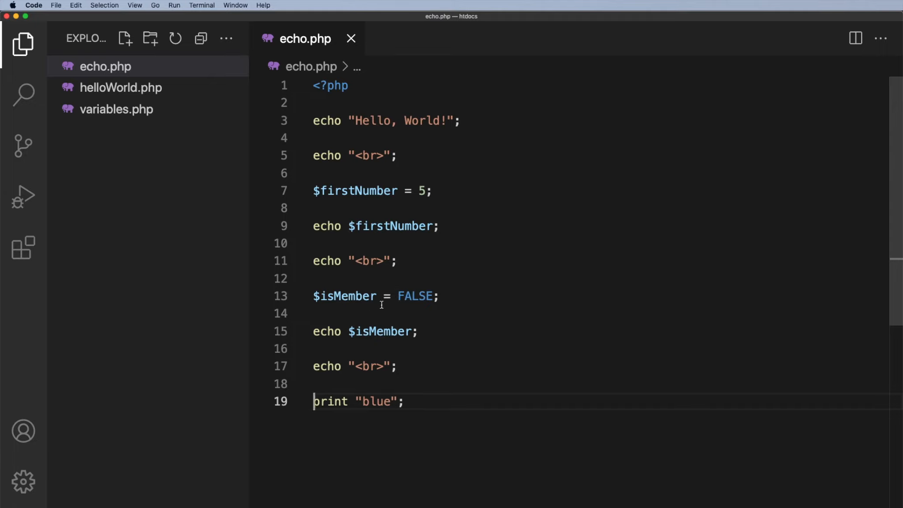
{"action": "mouse_move", "coordinate": [346, 297]}
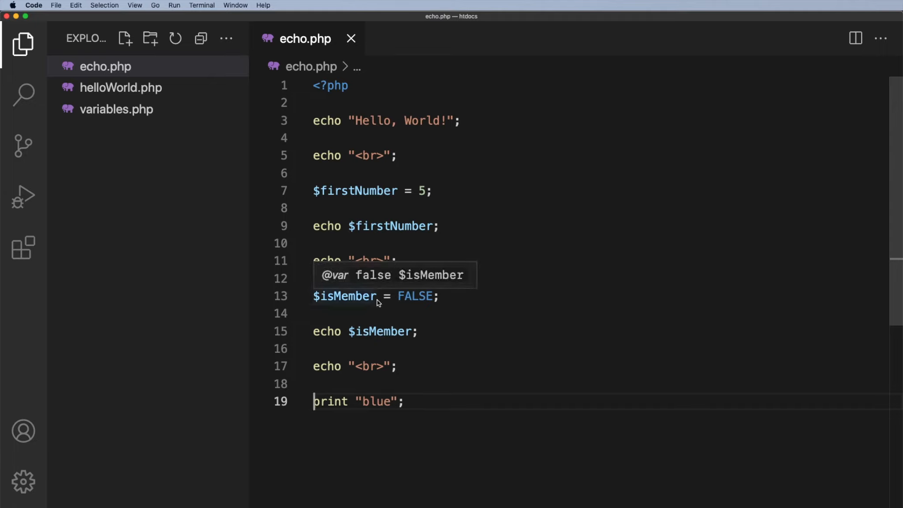
{"action": "mouse_move", "coordinate": [340, 366]}
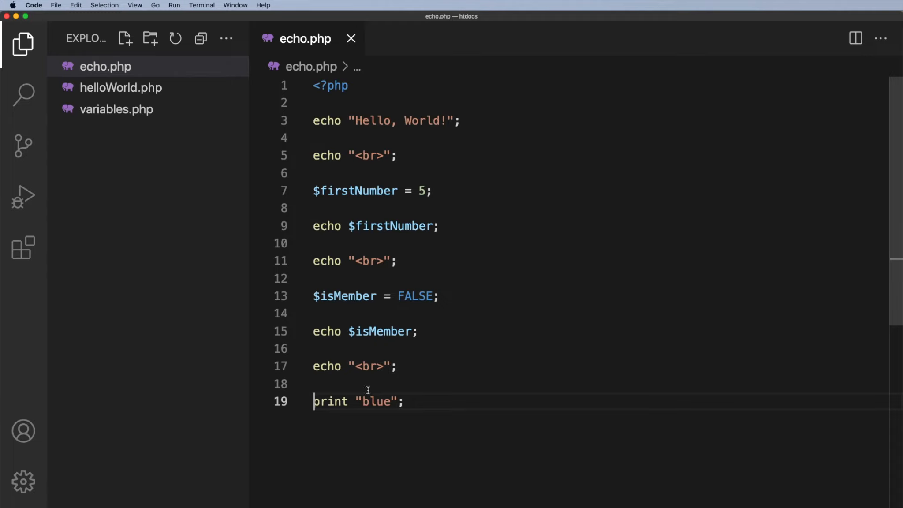
{"action": "mouse_move", "coordinate": [423, 430]}
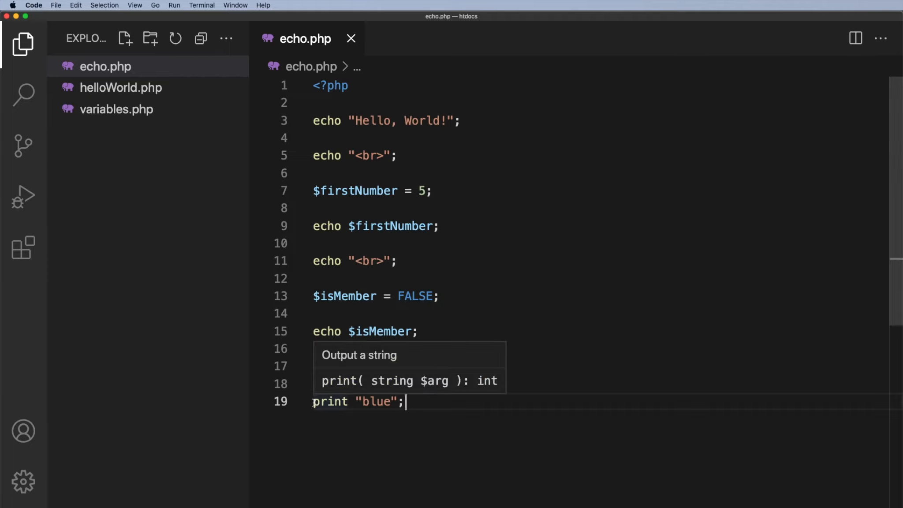
Prefix line 19 with // so print "blue"; becomes an inactive comment.
{"action": "type", "text": "//"}
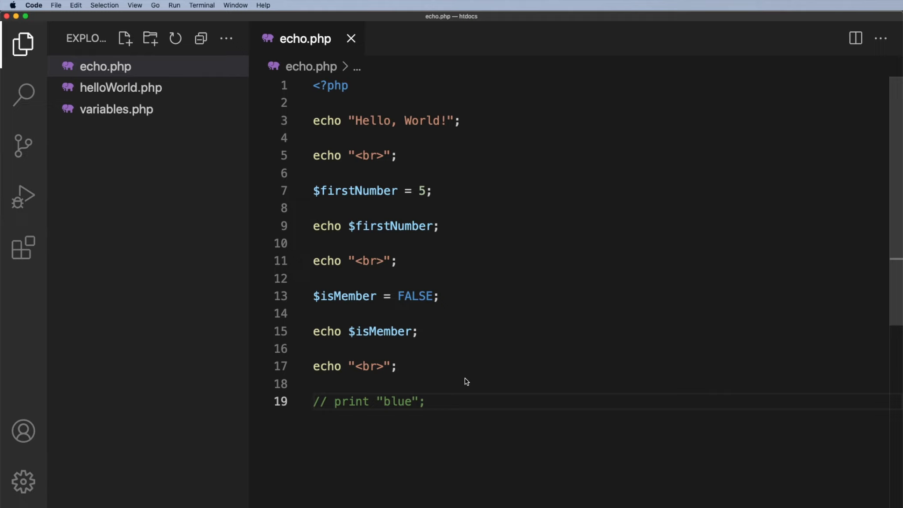
{"action": "left_click", "coordinate": [335, 401]}
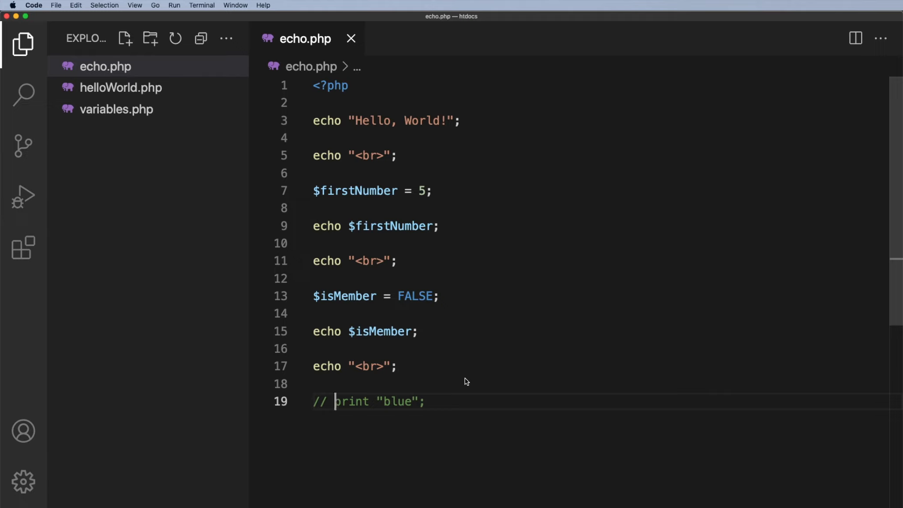